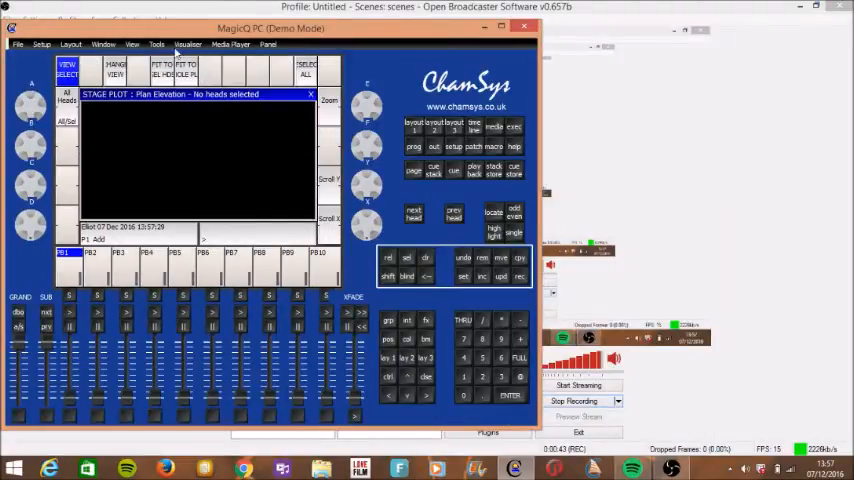
# - Launch the 3D MagicQ Visualiser window from the Visualiser menu, showing an empty stage
pyautogui.click(192, 44)
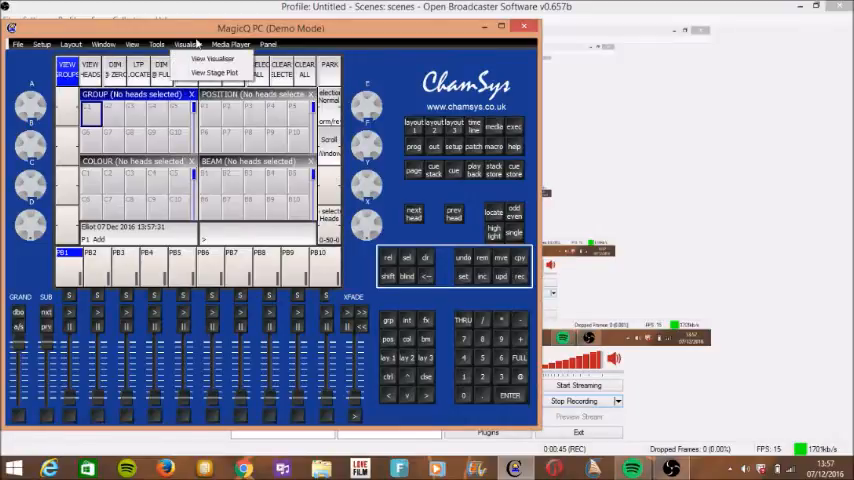
pyautogui.click(212, 72)
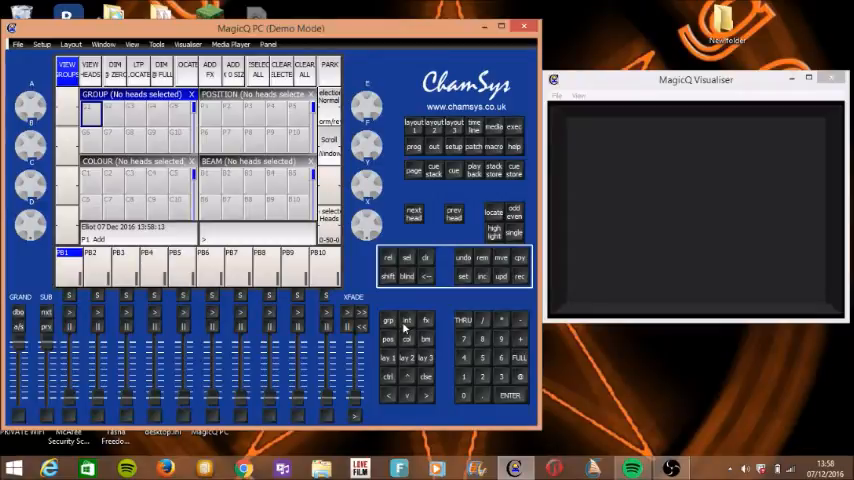
pyautogui.moveTo(434, 324)
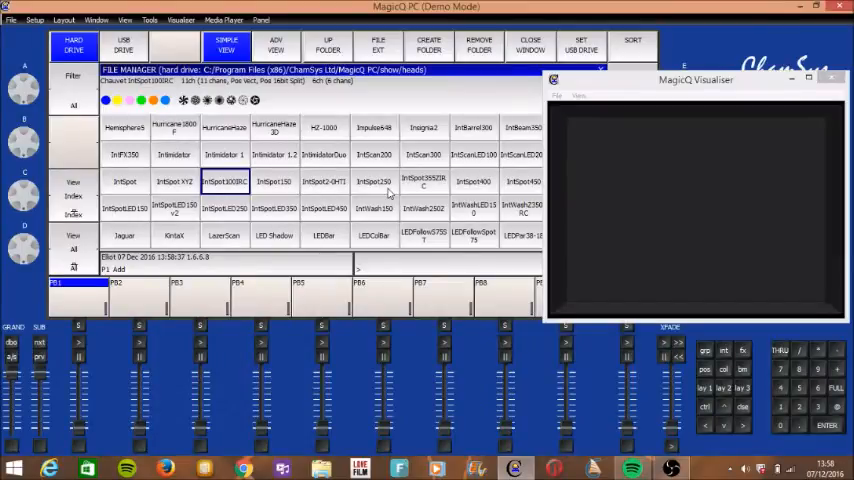
# - Browse the head file library and pick the Intimidator Spot 350 personality for patching
pyautogui.click(474, 128)
pyautogui.write('intimidat')
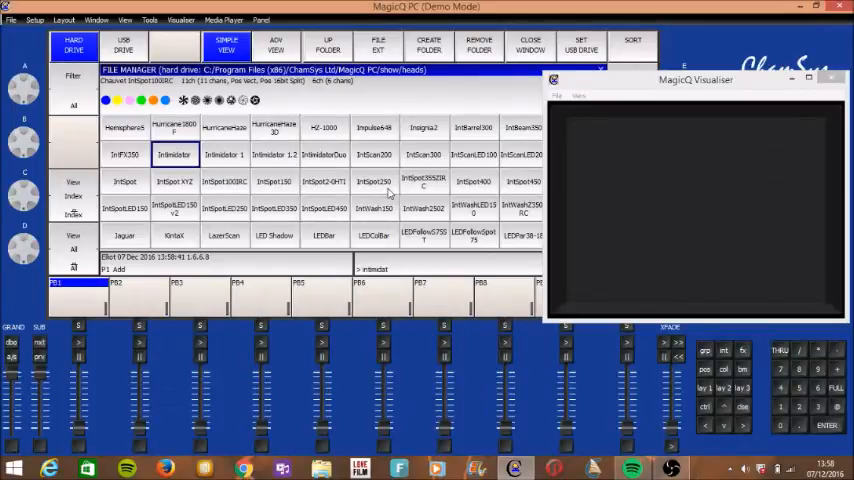
pyautogui.click(226, 156)
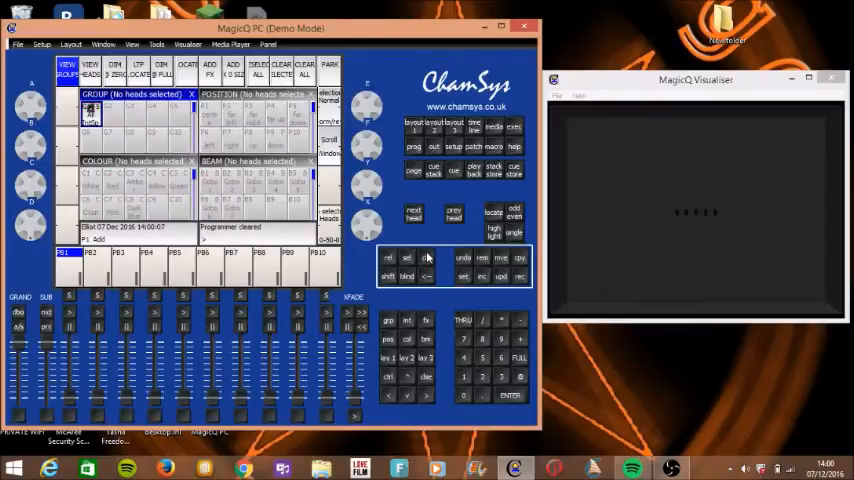
pyautogui.moveTo(584, 232)
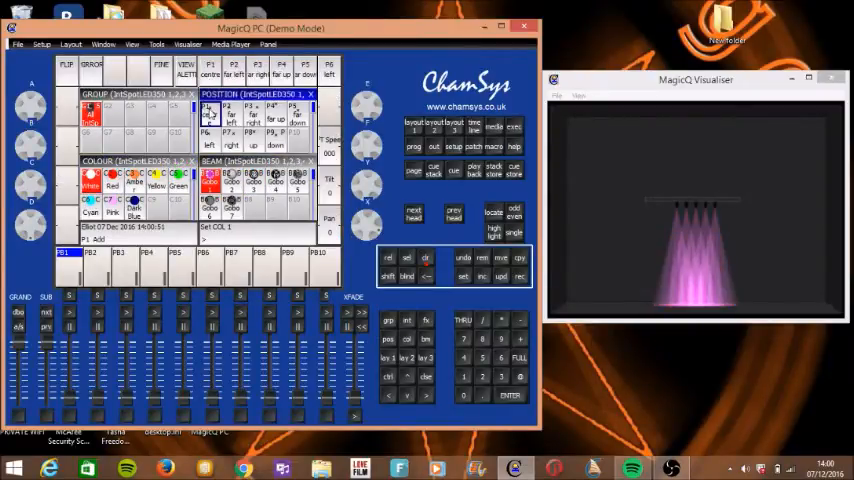
# - Colour the selected heads magenta, then Locate them so the five beams go to open white
pyautogui.click(242, 120)
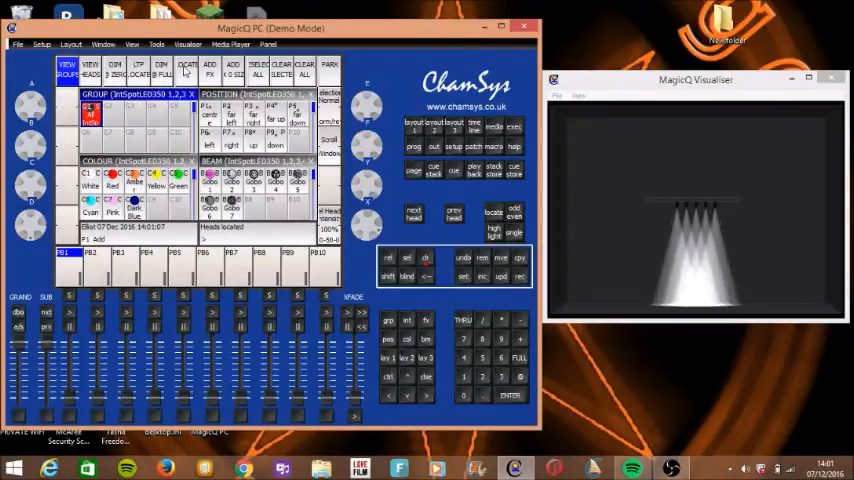
pyautogui.click(96, 120)
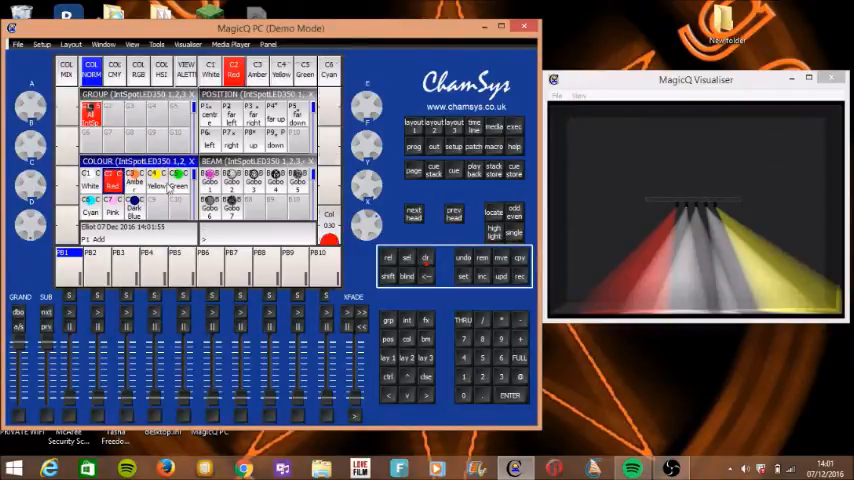
# - Pick the yellow palette entry so all five spots shine yellow in the Visualiser
pyautogui.click(284, 74)
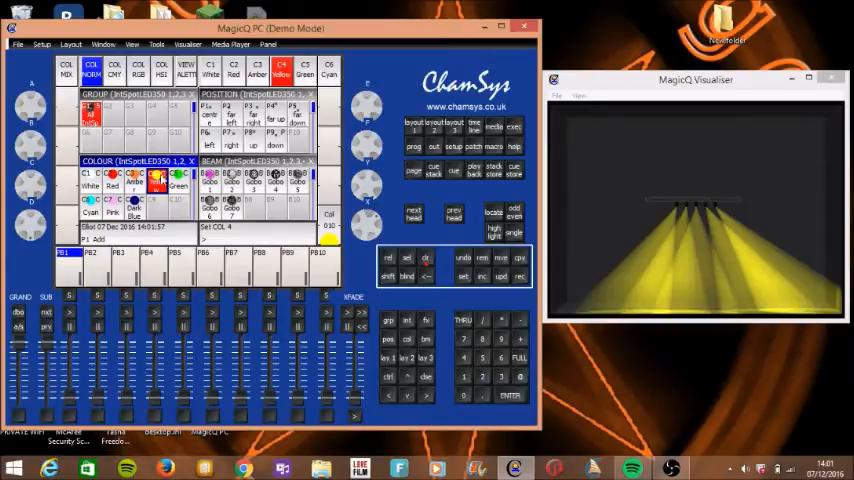
pyautogui.click(316, 74)
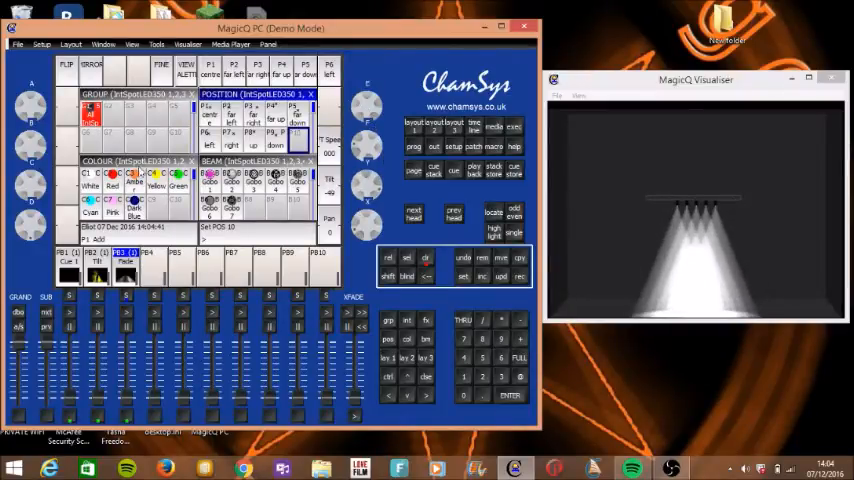
# - Record the centre-stage open white look onto the fourth playback
pyautogui.click(118, 188)
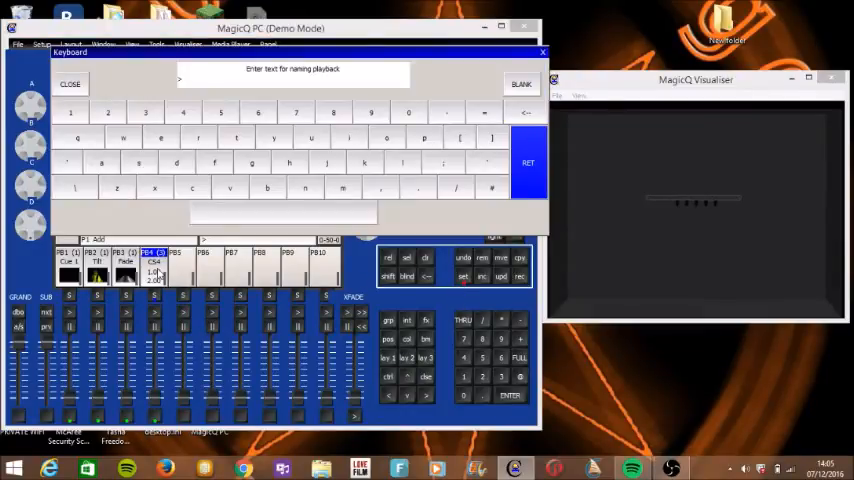
# - Confirm the typed name for playback 4 with ENT
pyautogui.click(74, 84)
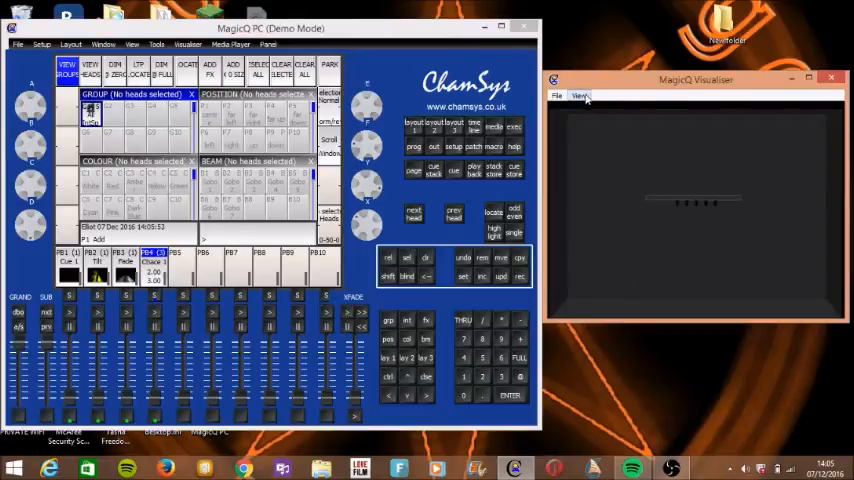
# - Clear the programmer and raise a playback fader so the spots light yellow, with the Visualiser View menu showing
pyautogui.click(578, 96)
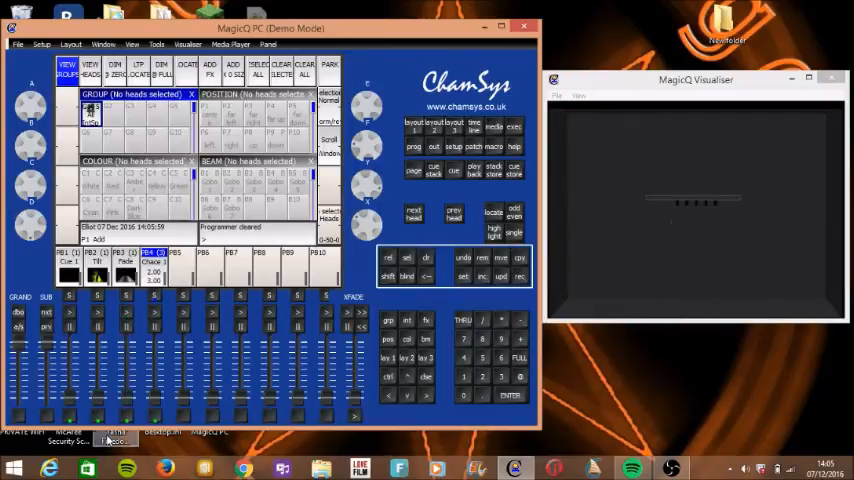
pyautogui.click(96, 262)
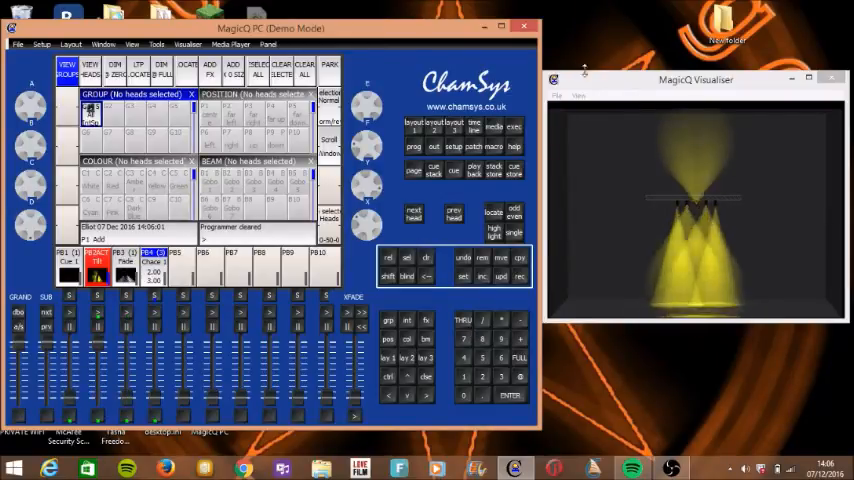
pyautogui.click(568, 96)
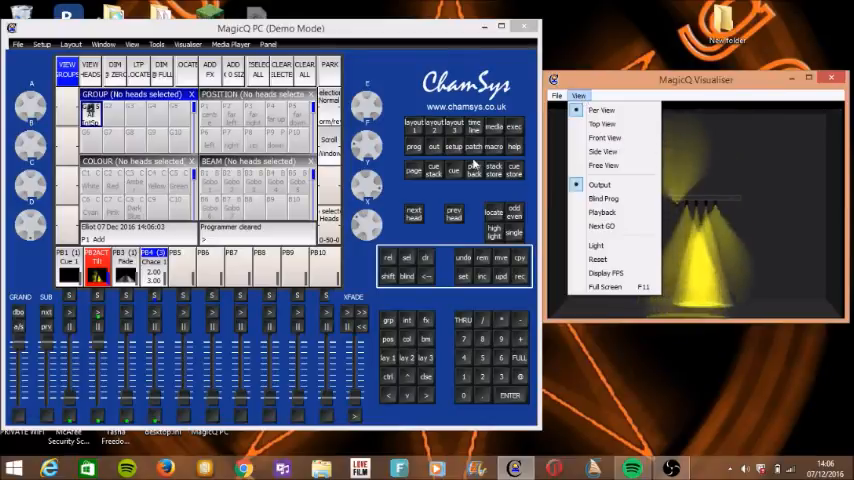